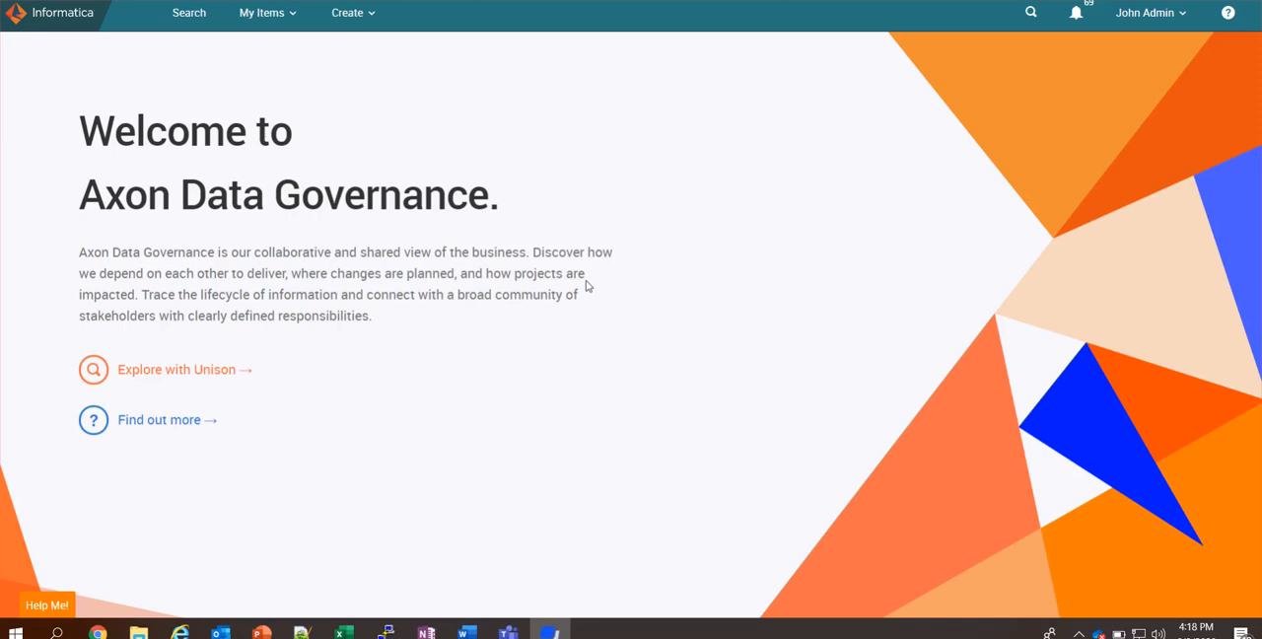
pyautogui.moveTo(1235, 126)
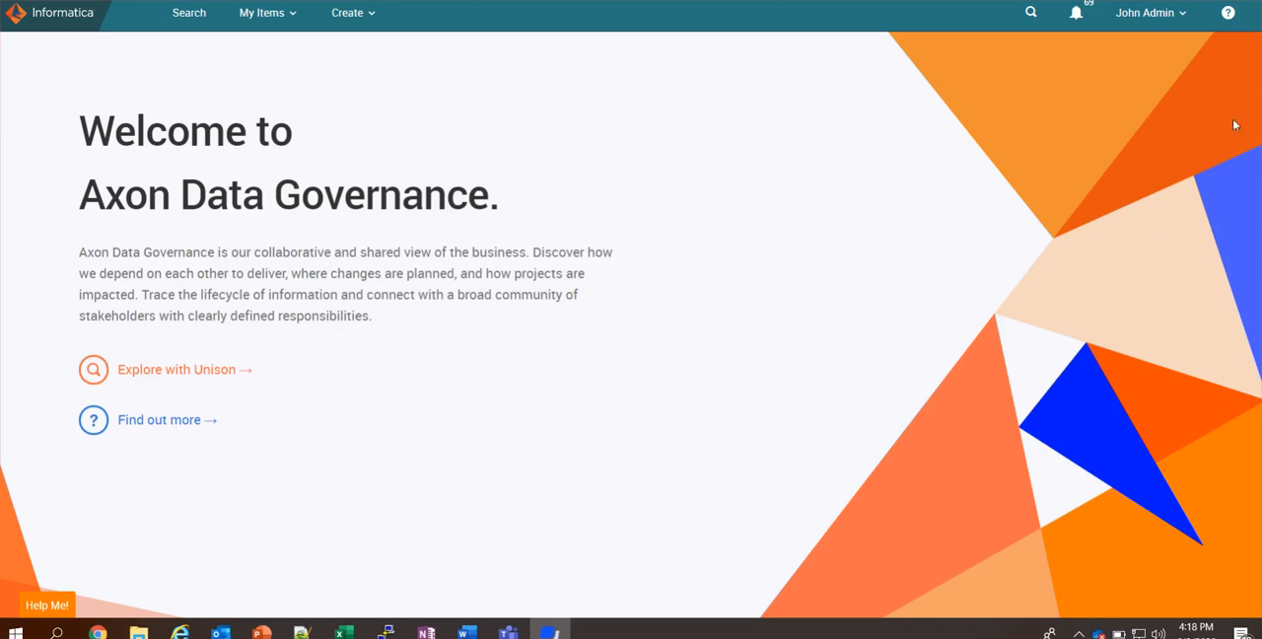
# From the Admin Panel's Operational Management area, download the application logs.
pyautogui.click(1150, 12)
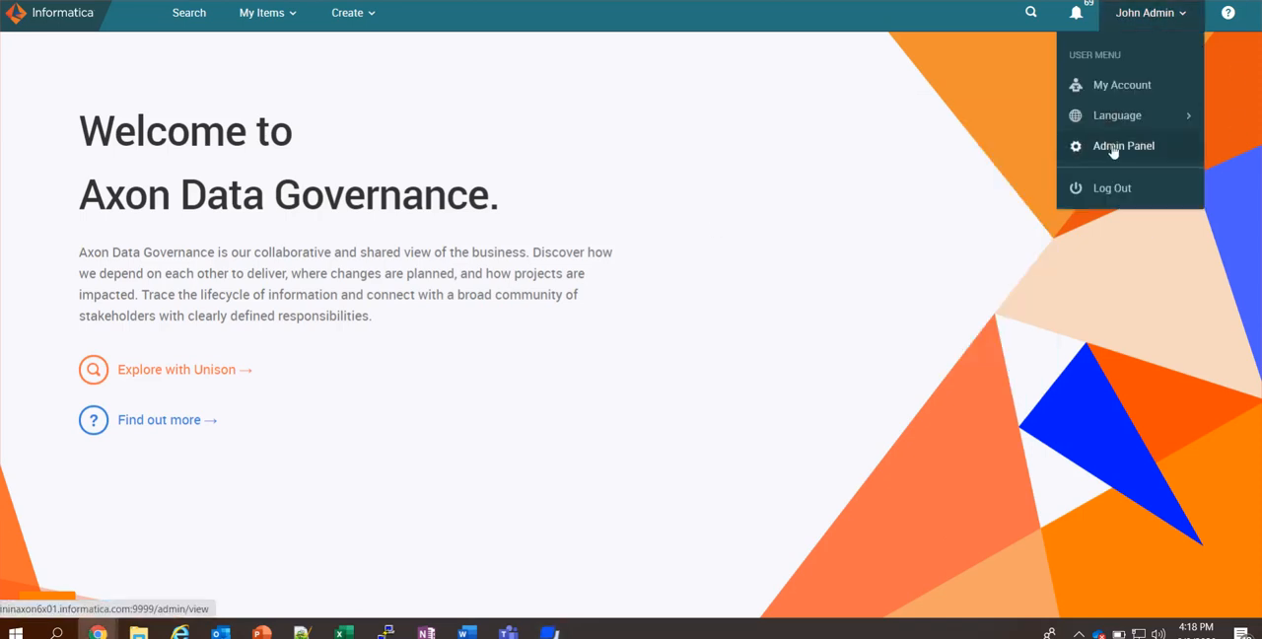
pyautogui.click(1124, 146)
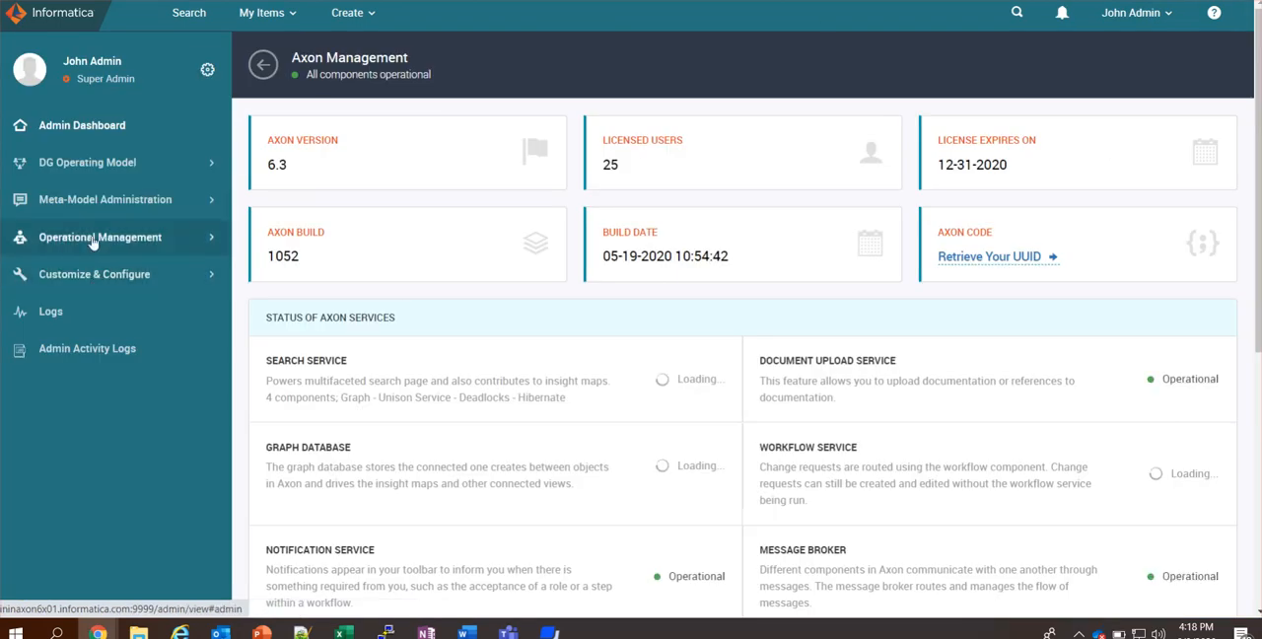
pyautogui.click(98, 237)
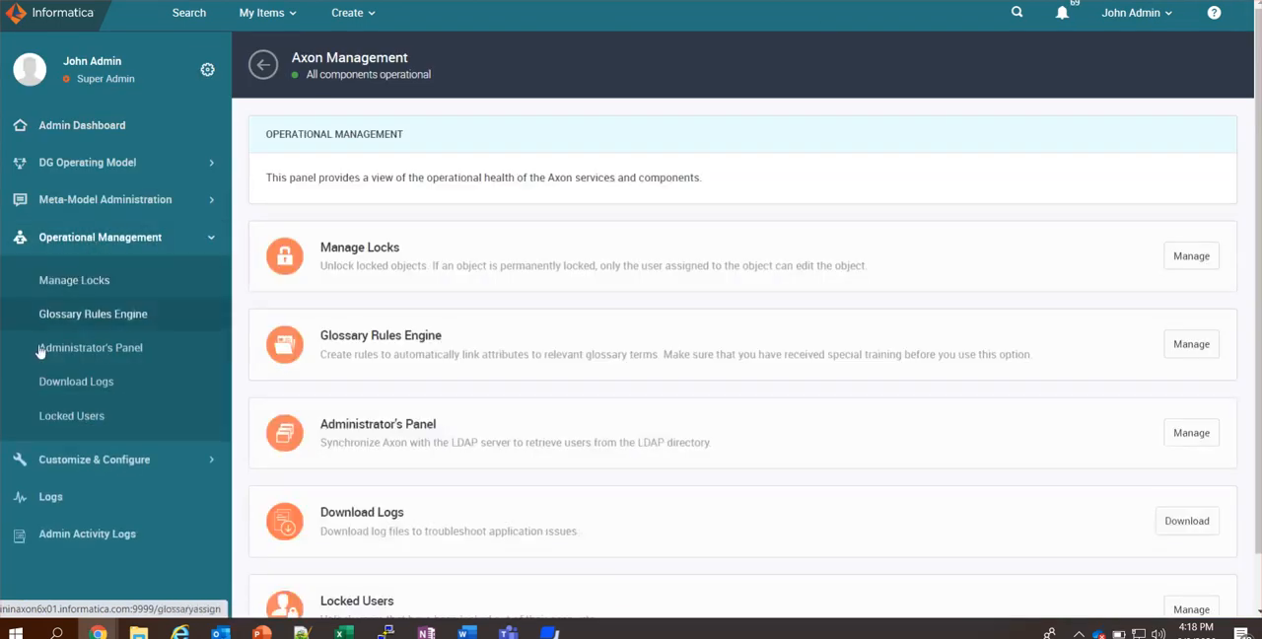
pyautogui.moveTo(75, 383)
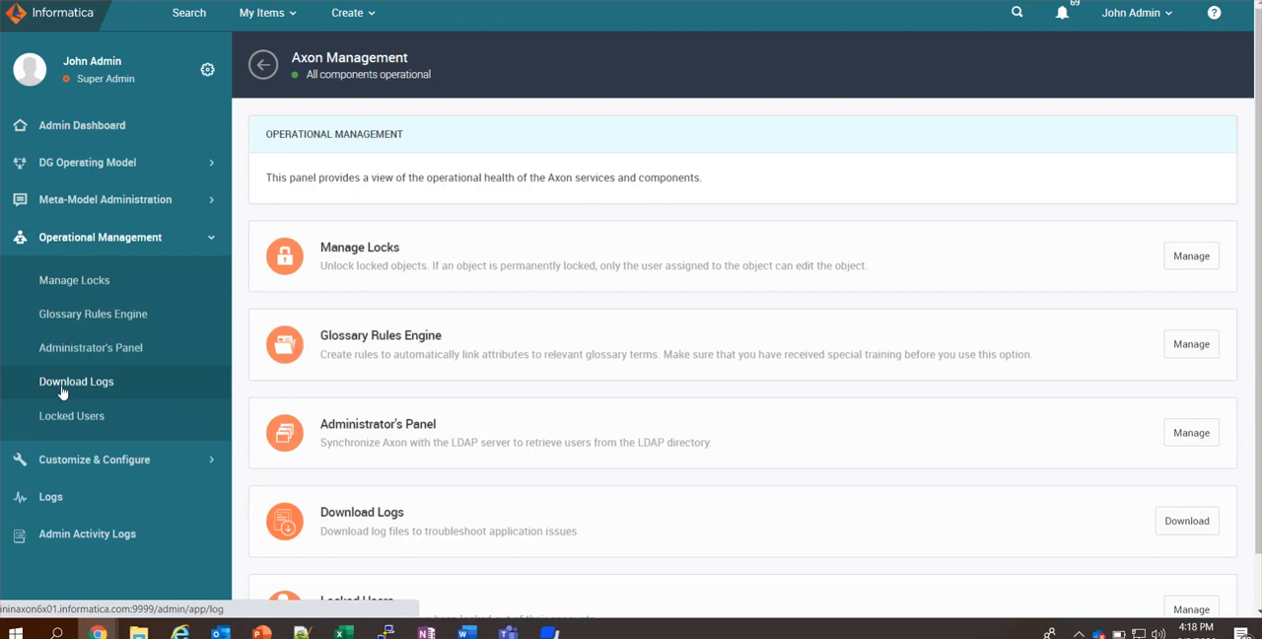
pyautogui.click(1187, 521)
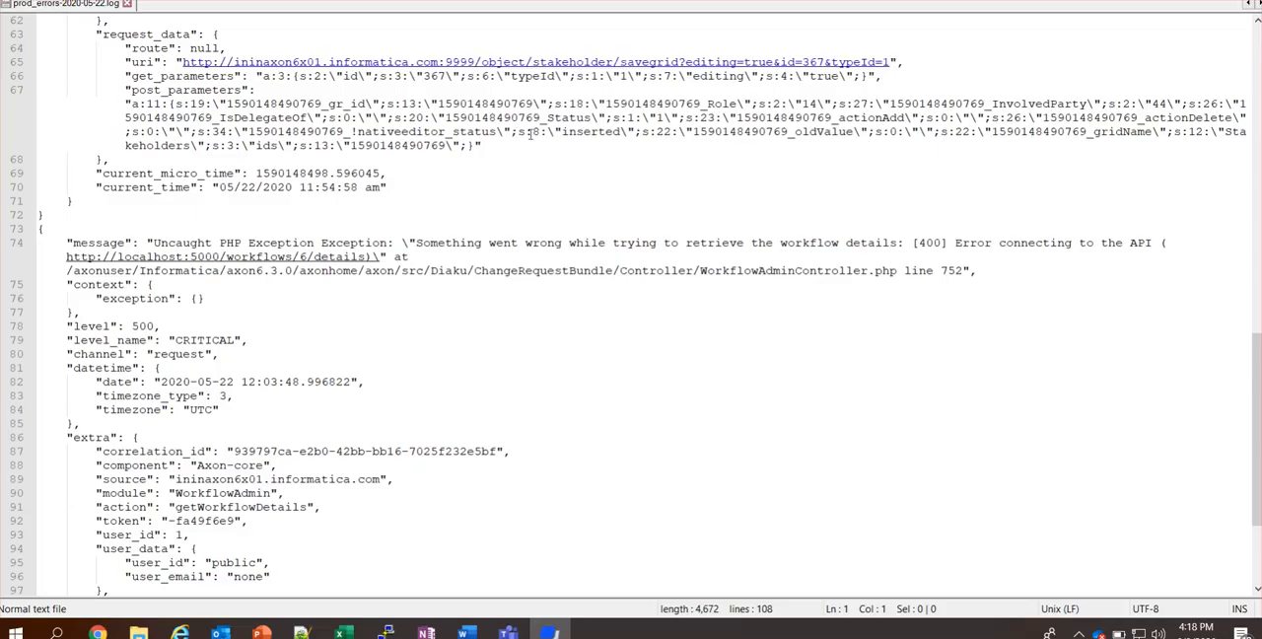
# Scroll through the error log's critical exception entries in Notepad++.
pyautogui.scroll(-3)
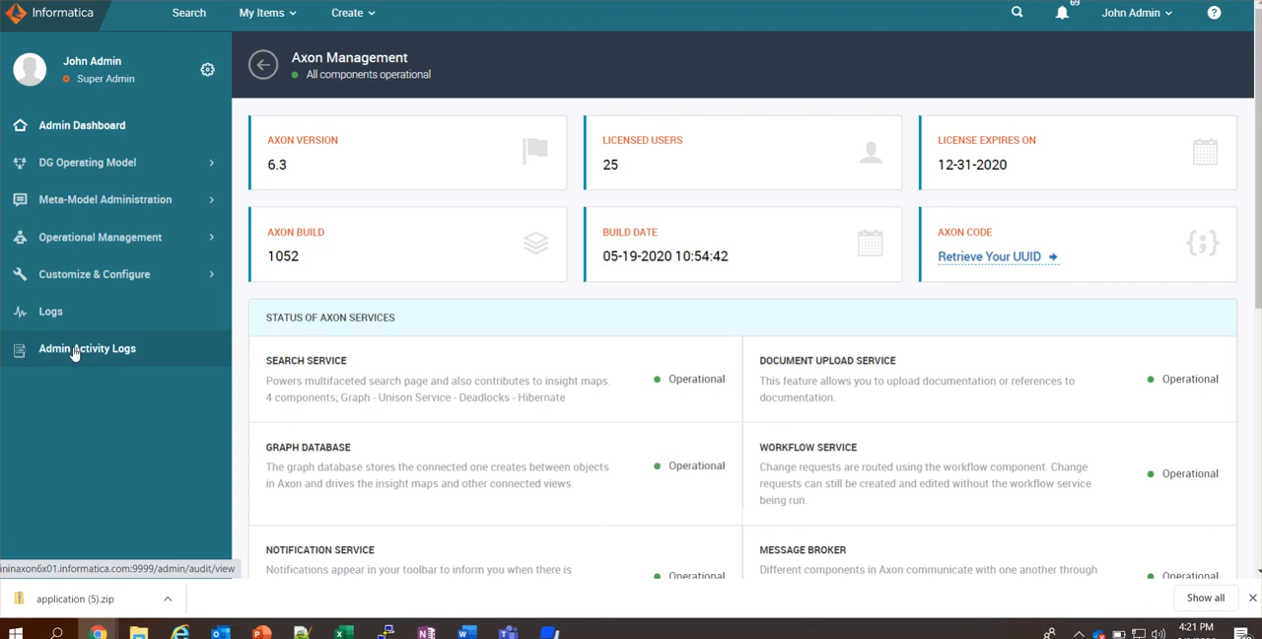
# Show the Admin Activity Logs and scroll through the recorded download-log entries.
pyautogui.click(86, 347)
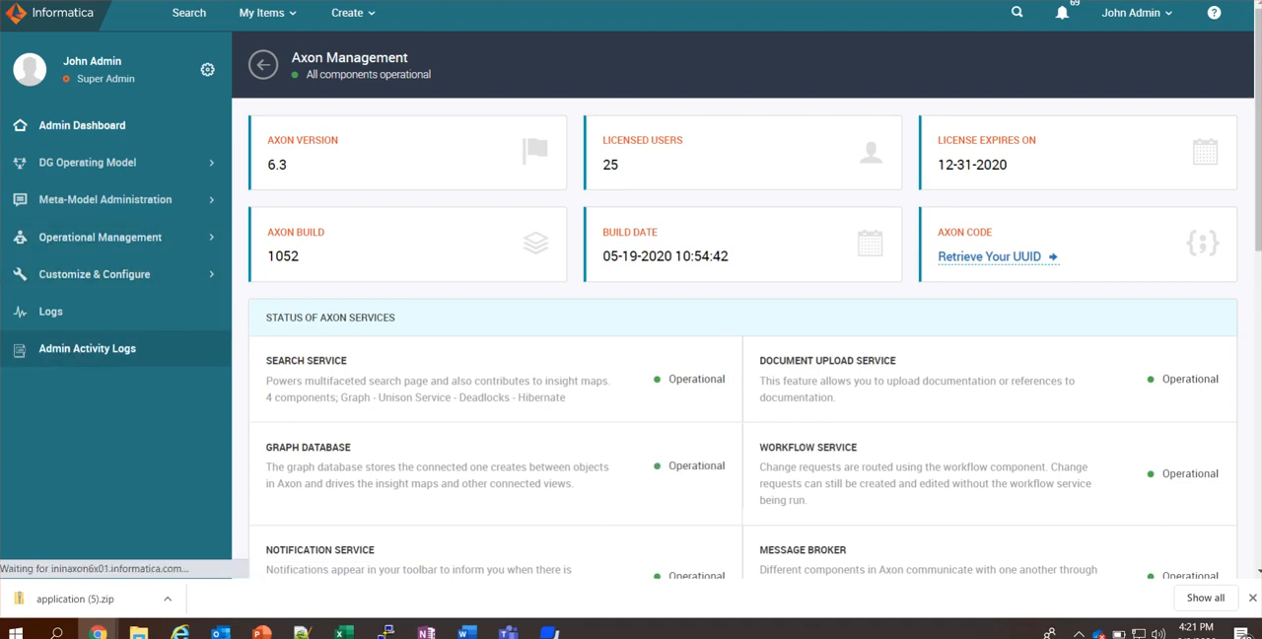
pyautogui.click(87, 347)
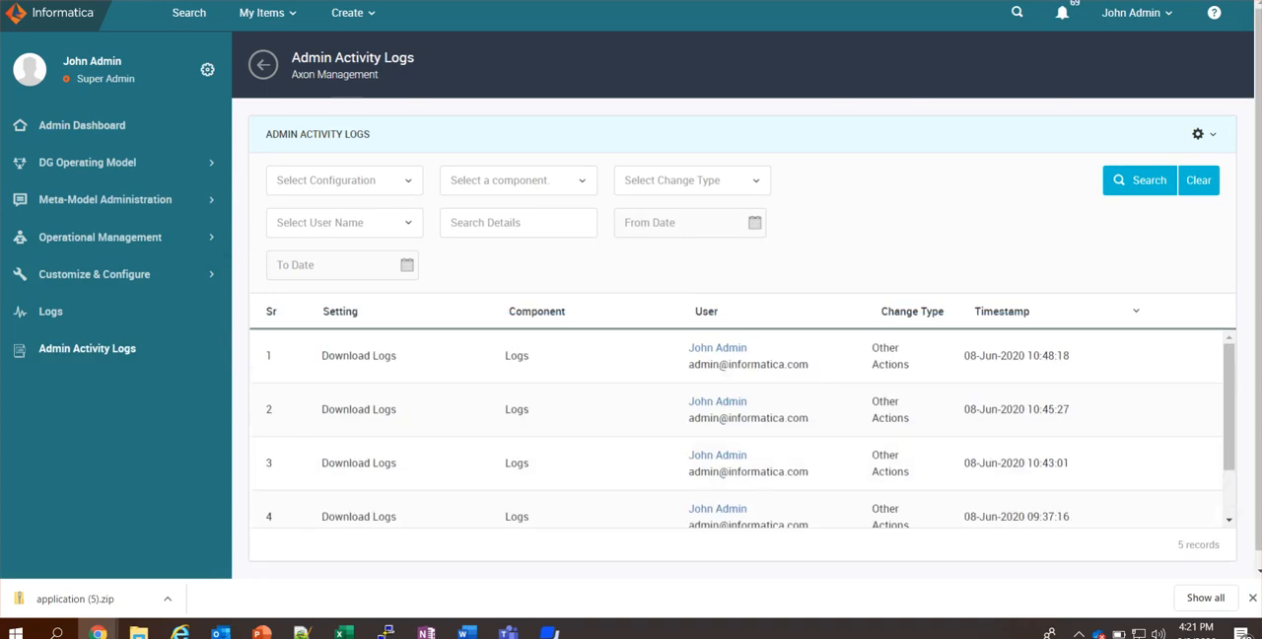
pyautogui.scroll(-3)
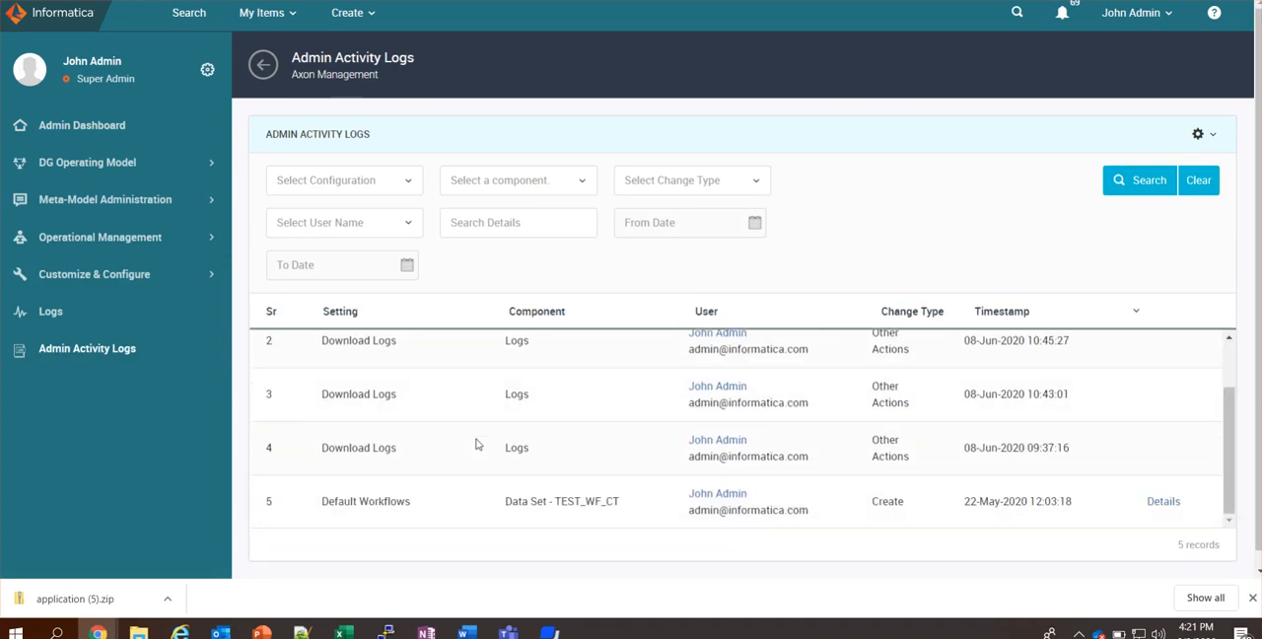
pyautogui.scroll(3)
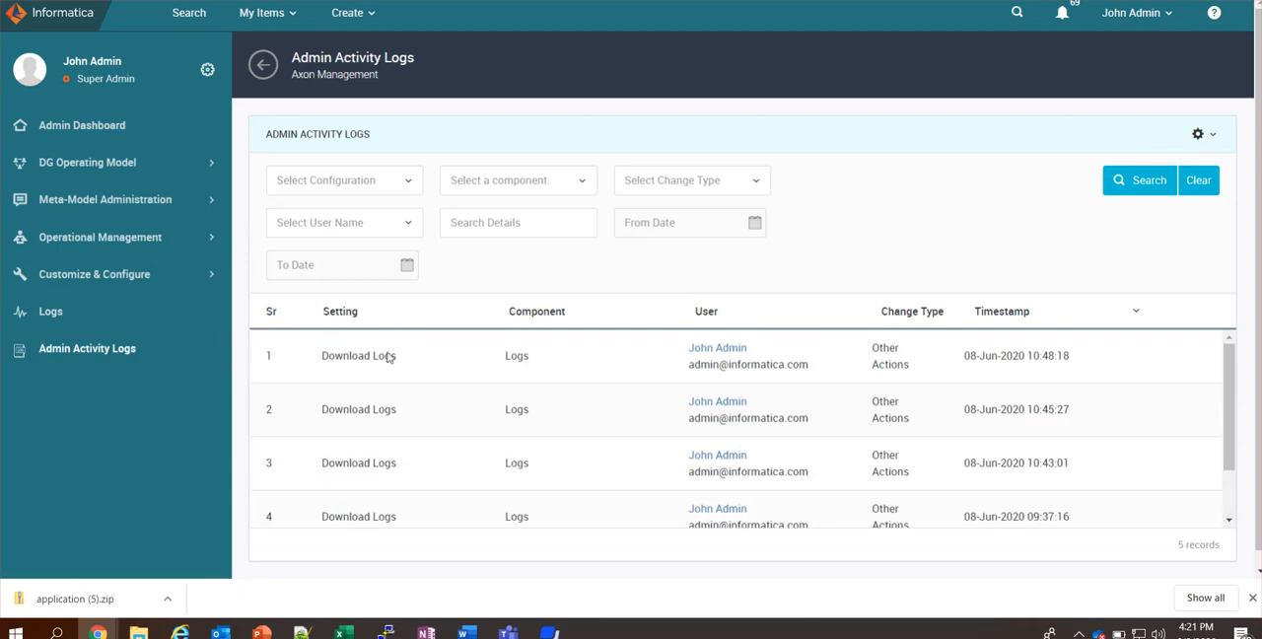
pyautogui.moveTo(568, 400)
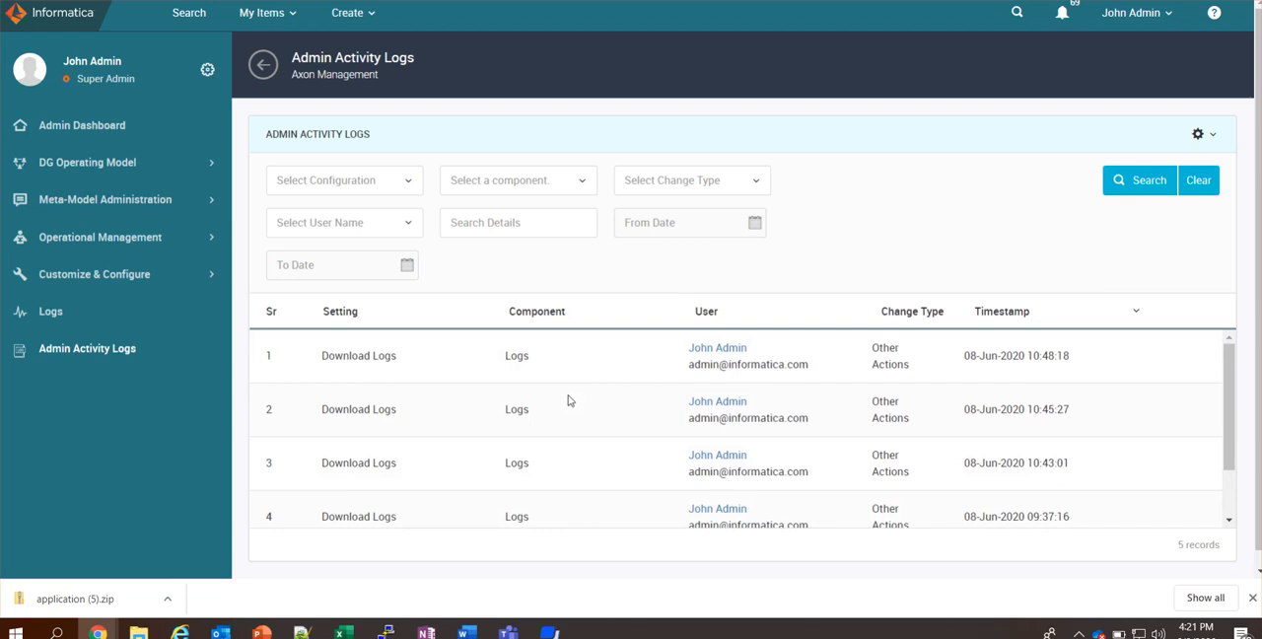
pyautogui.moveTo(337, 375)
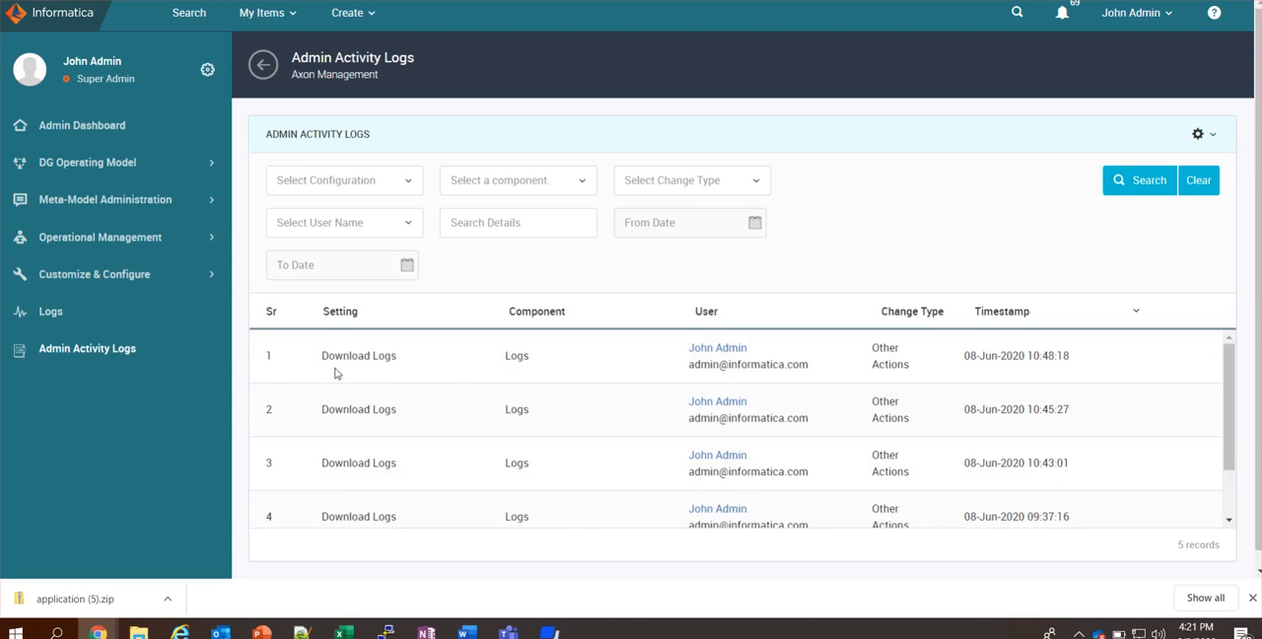
pyautogui.moveTo(734, 460)
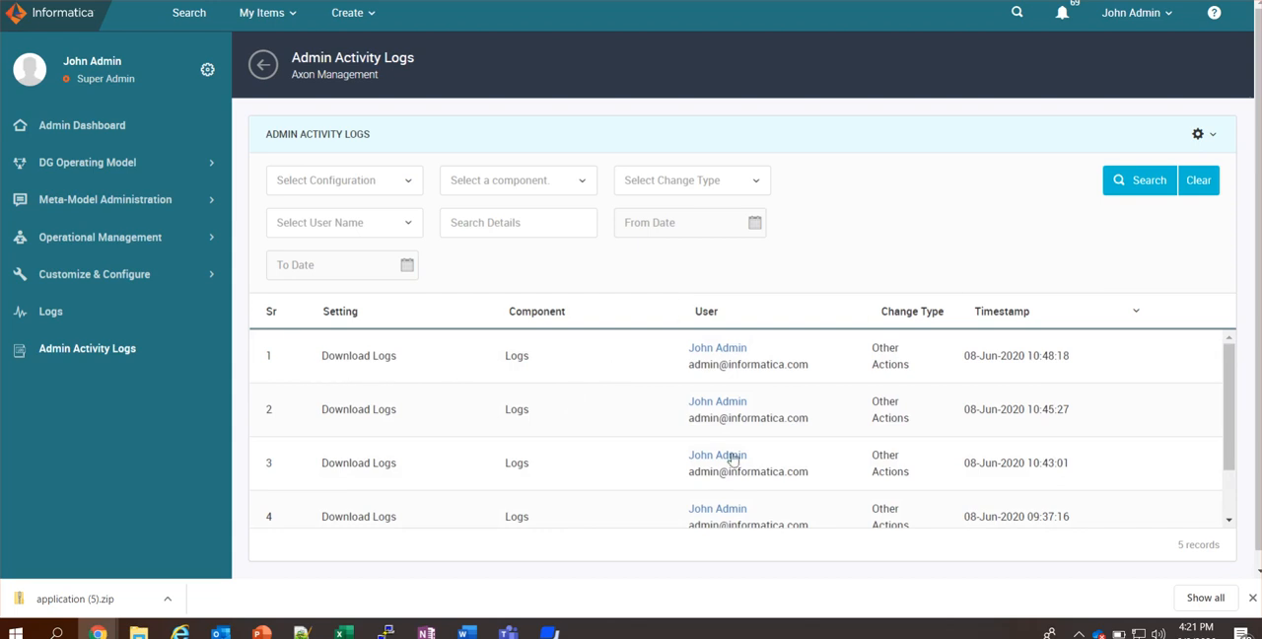
pyautogui.moveTo(720, 40)
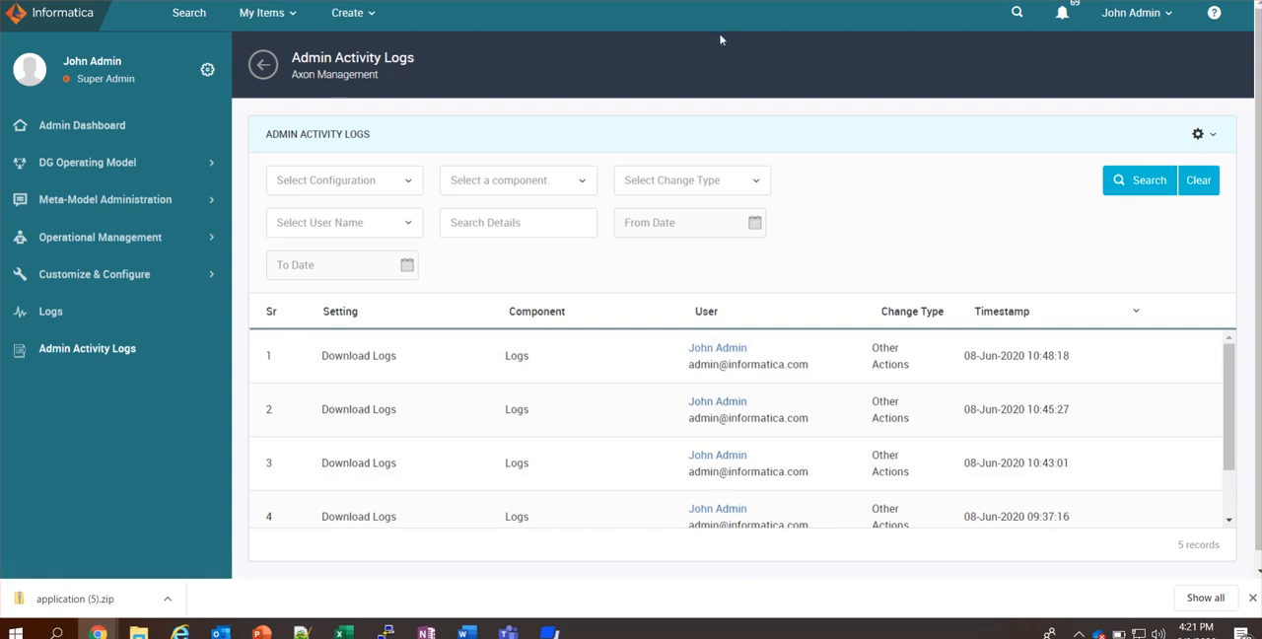
# Peek at the Select Configuration list without choosing, then run the activity log search.
pyautogui.click(344, 180)
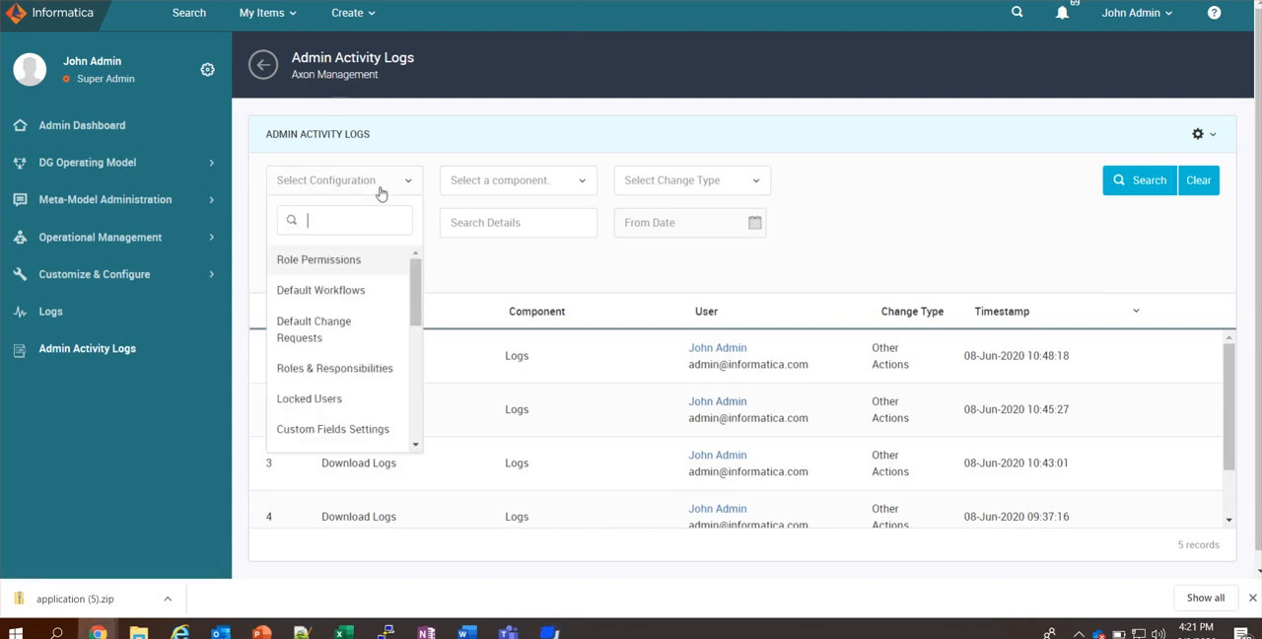
pyautogui.click(517, 179)
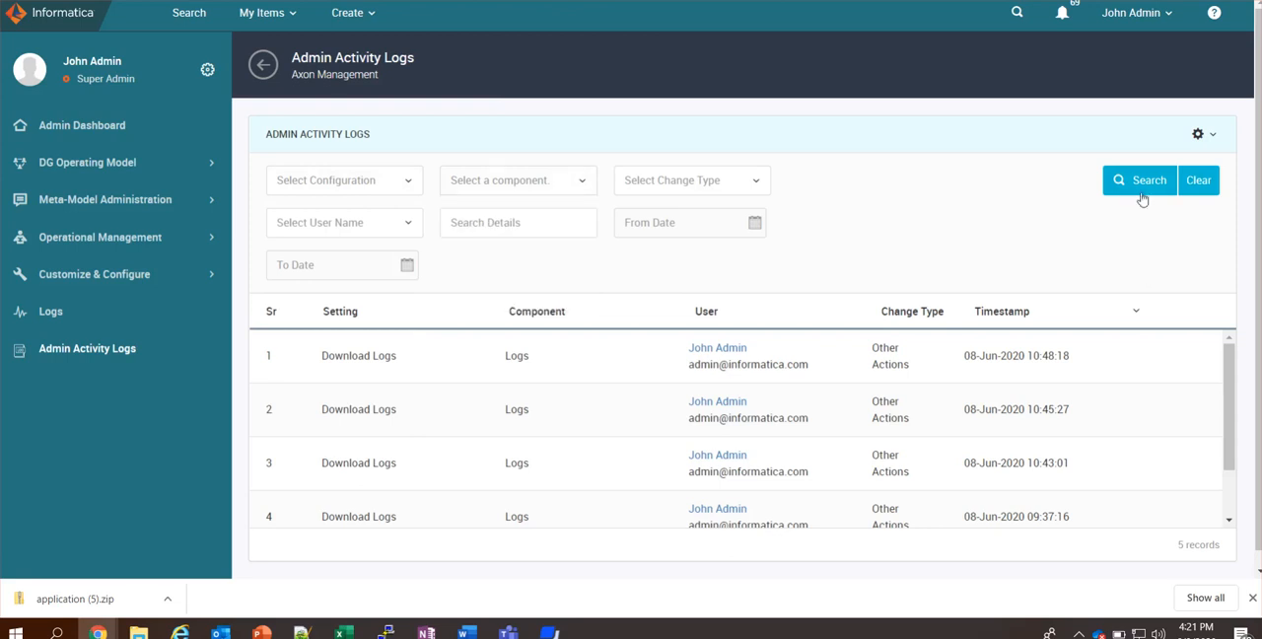
pyautogui.click(1199, 134)
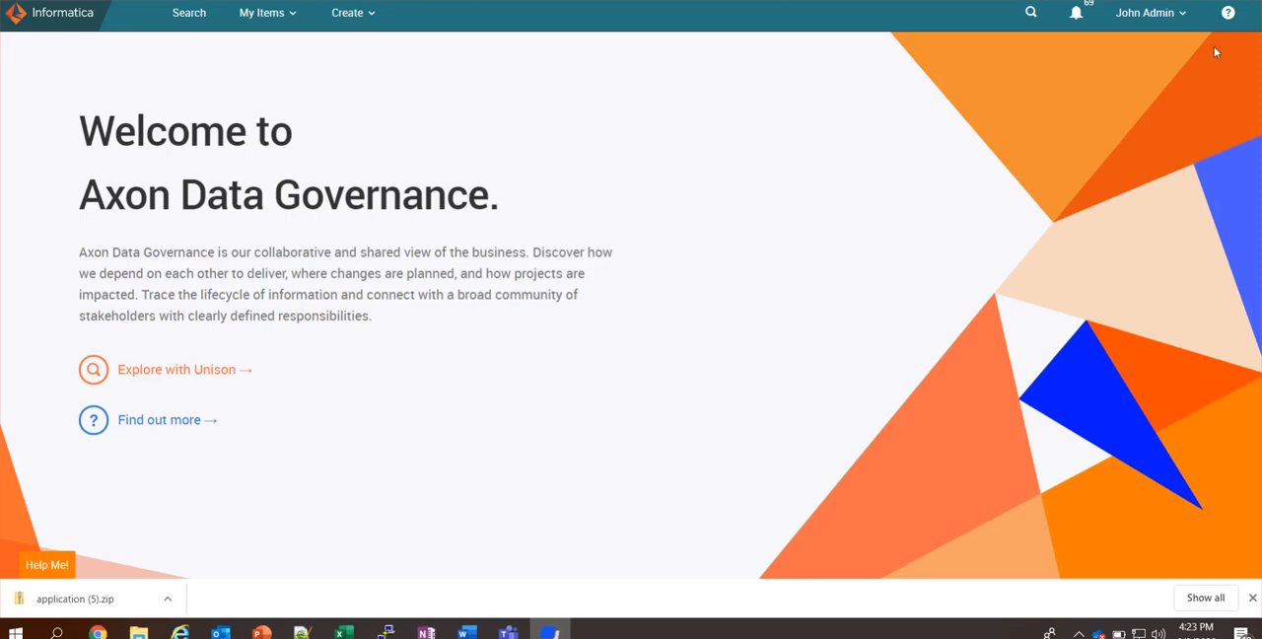
# Go to the Admin Panel's system Logs page listing component entries.
pyautogui.click(1148, 12)
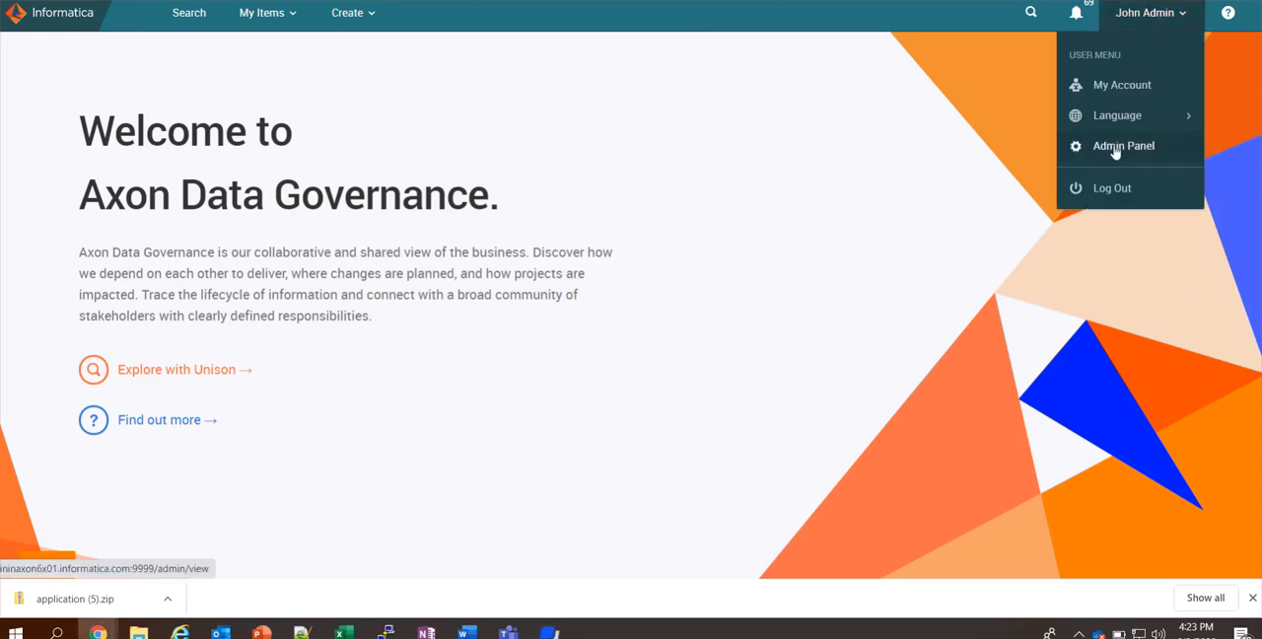
pyautogui.click(1124, 145)
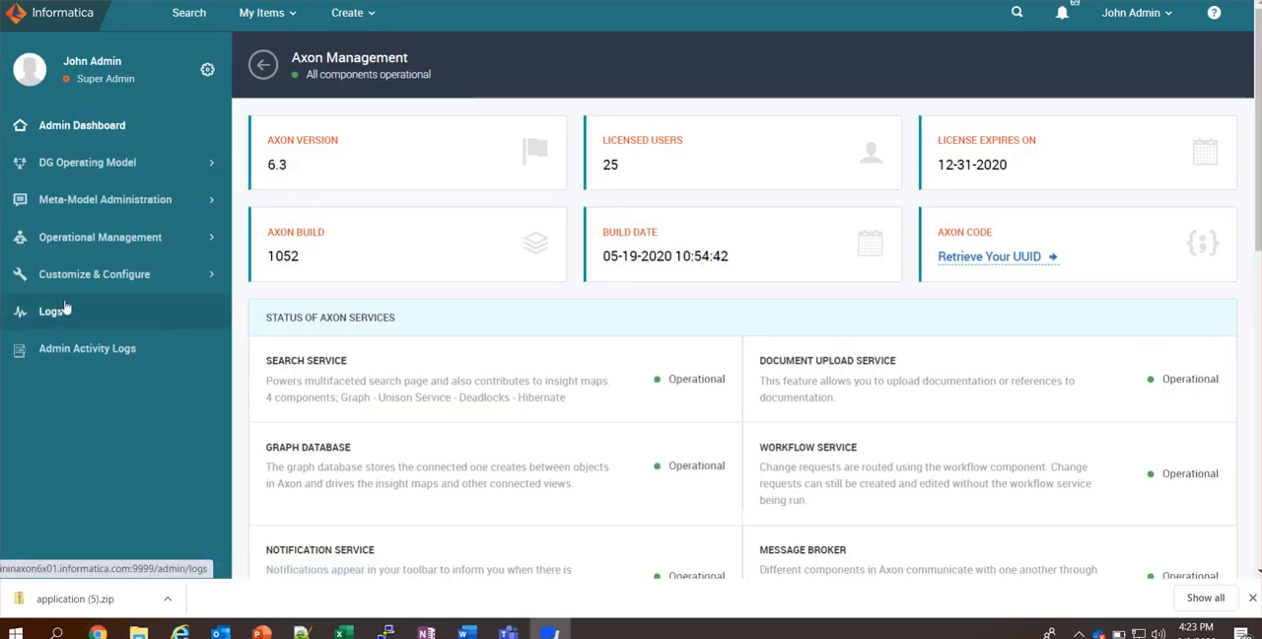
pyautogui.click(51, 311)
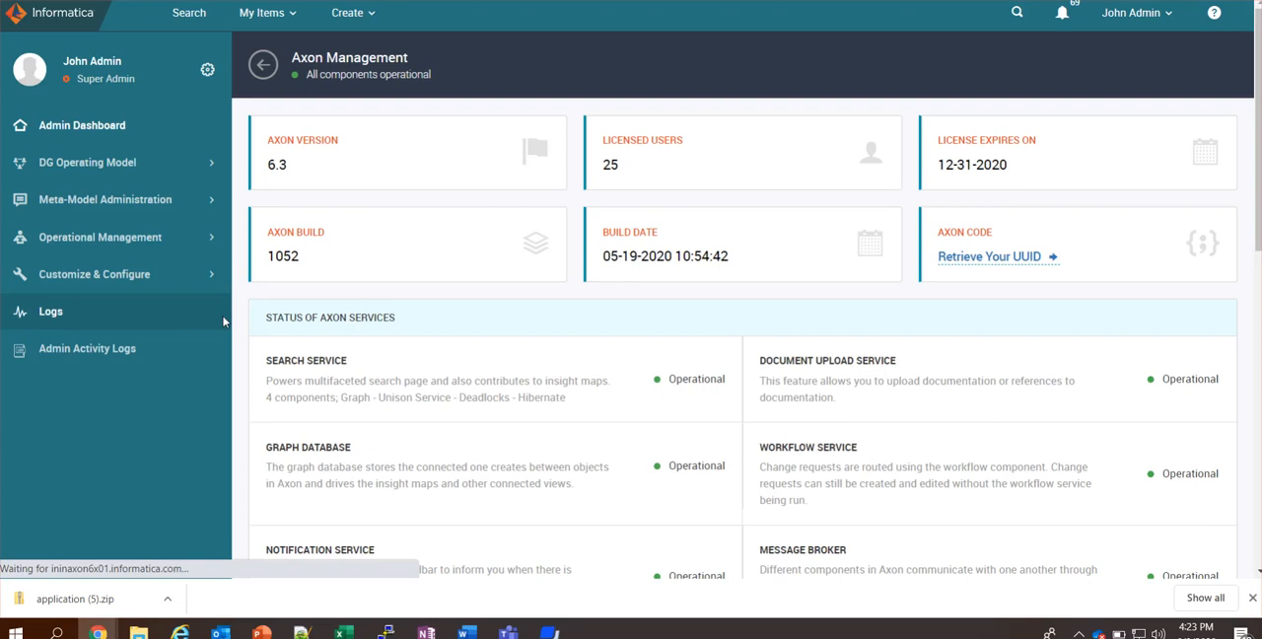
pyautogui.click(51, 312)
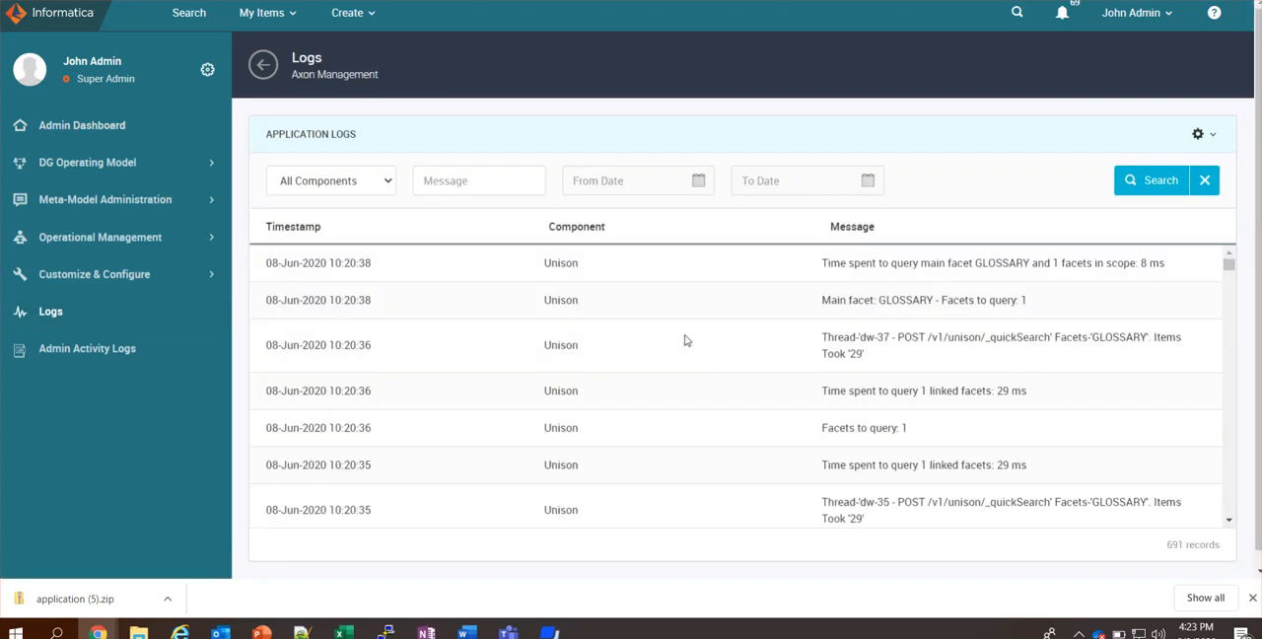
# Show the All Components filter list and the gear menu of filter fields and export options.
pyautogui.click(331, 179)
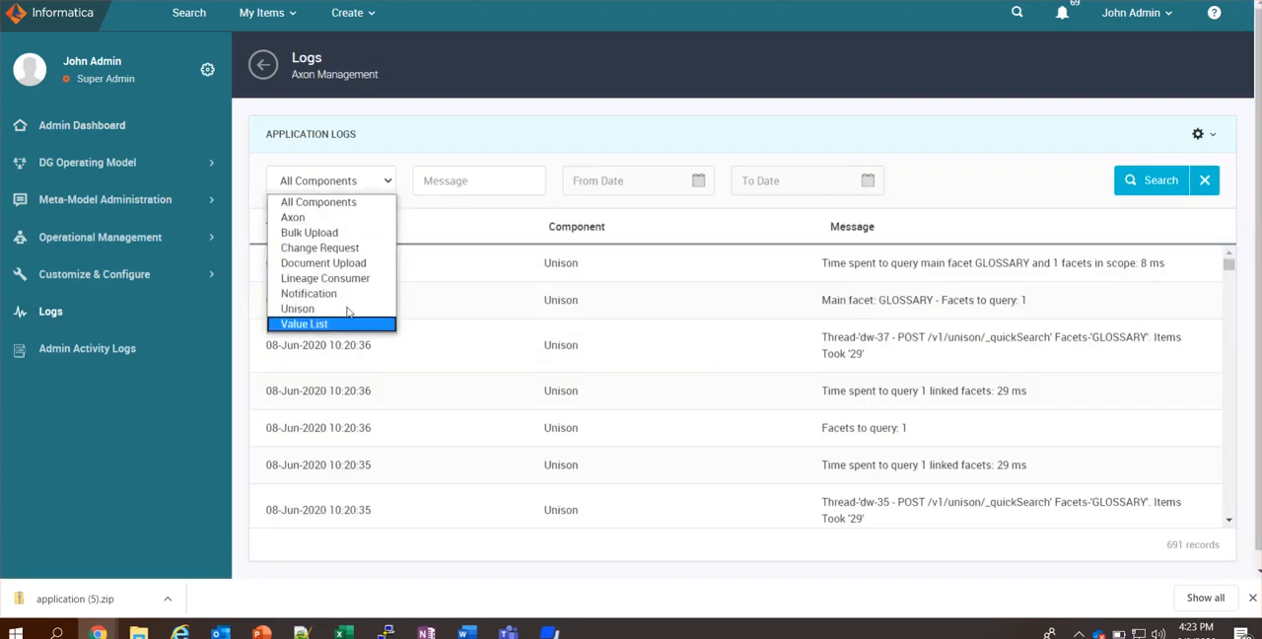
pyautogui.moveTo(319, 249)
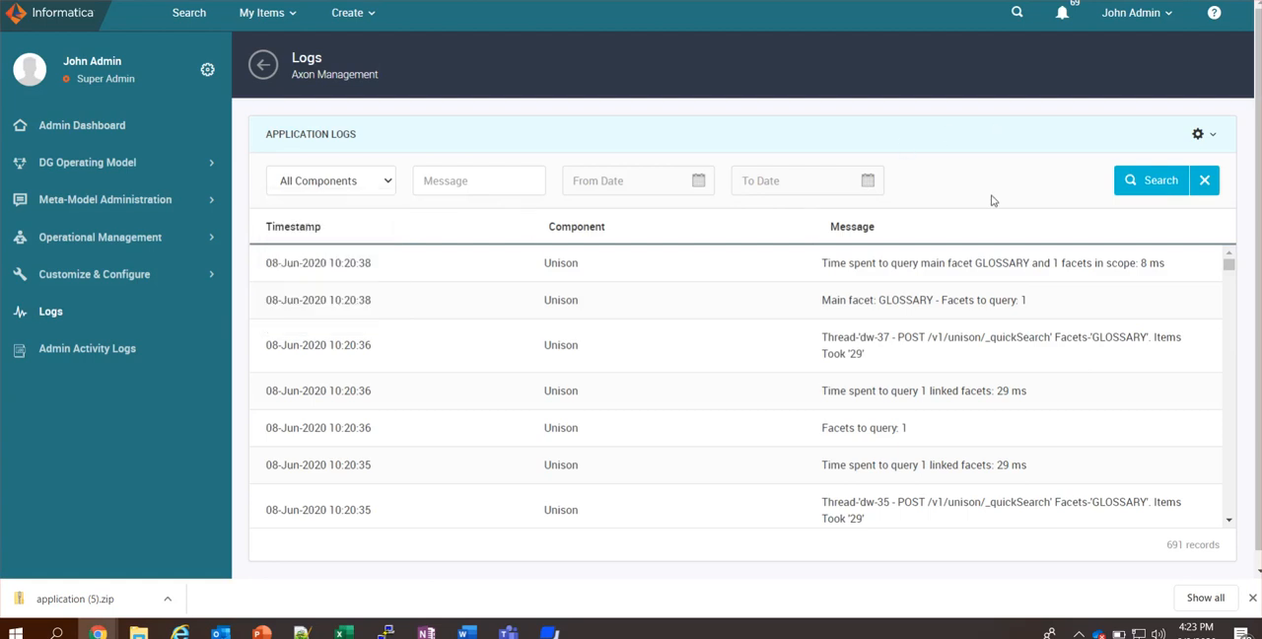
pyautogui.moveTo(1197, 134)
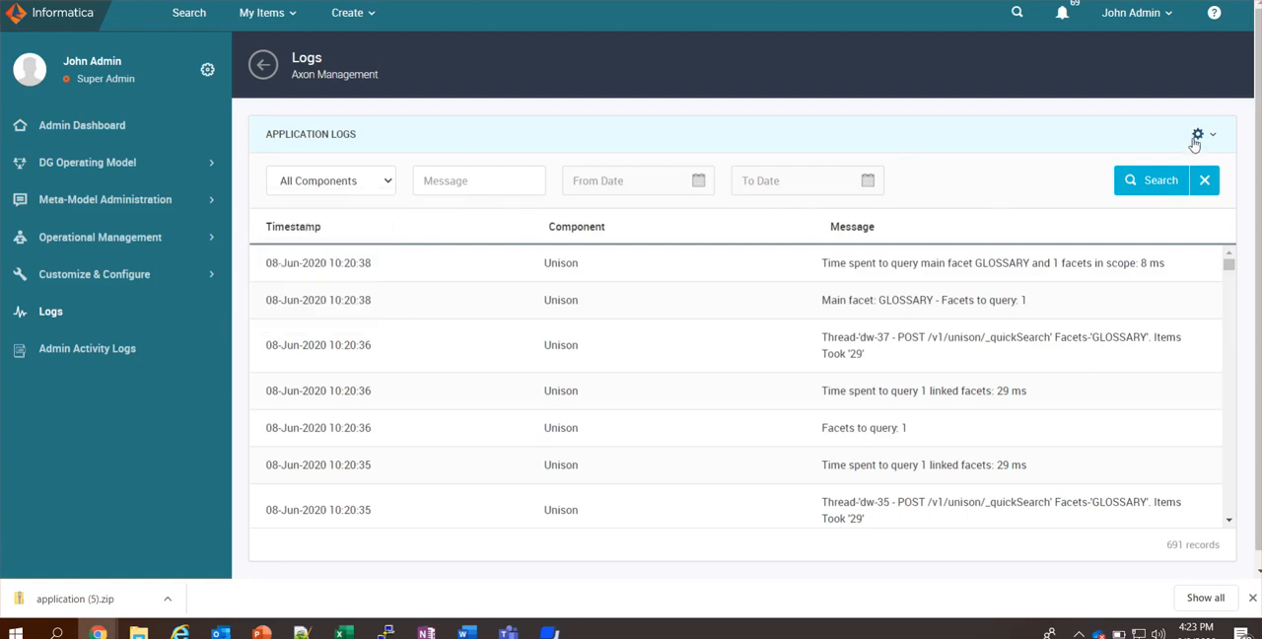
pyautogui.click(1197, 134)
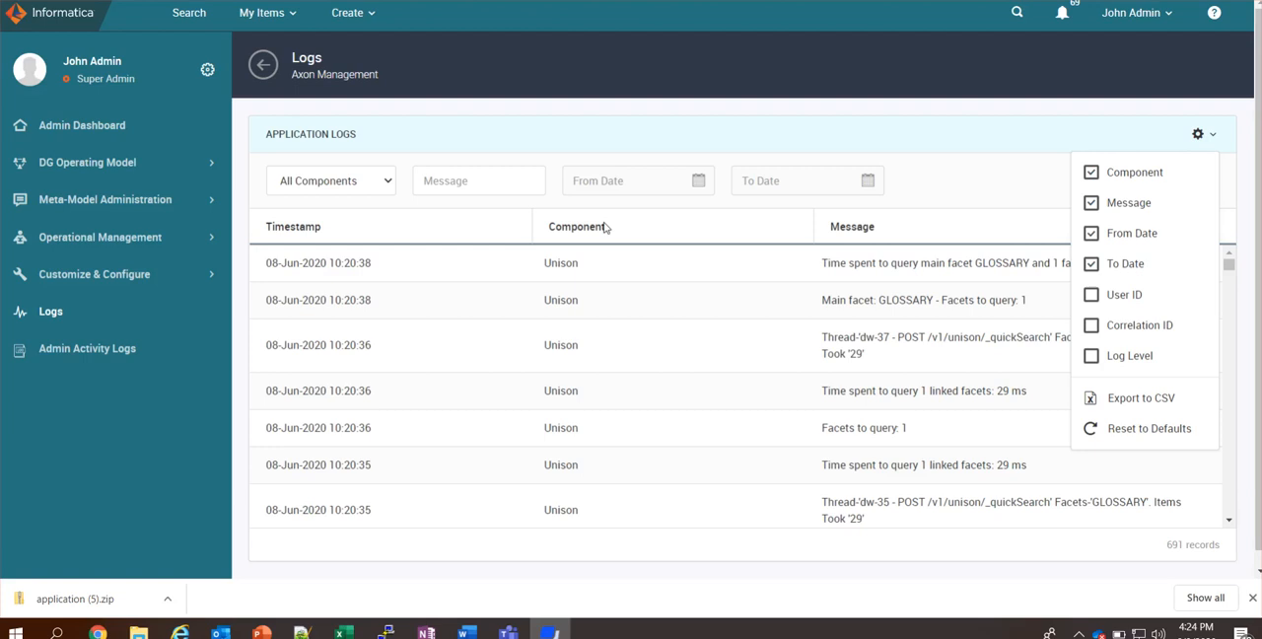
pyautogui.moveTo(520, 284)
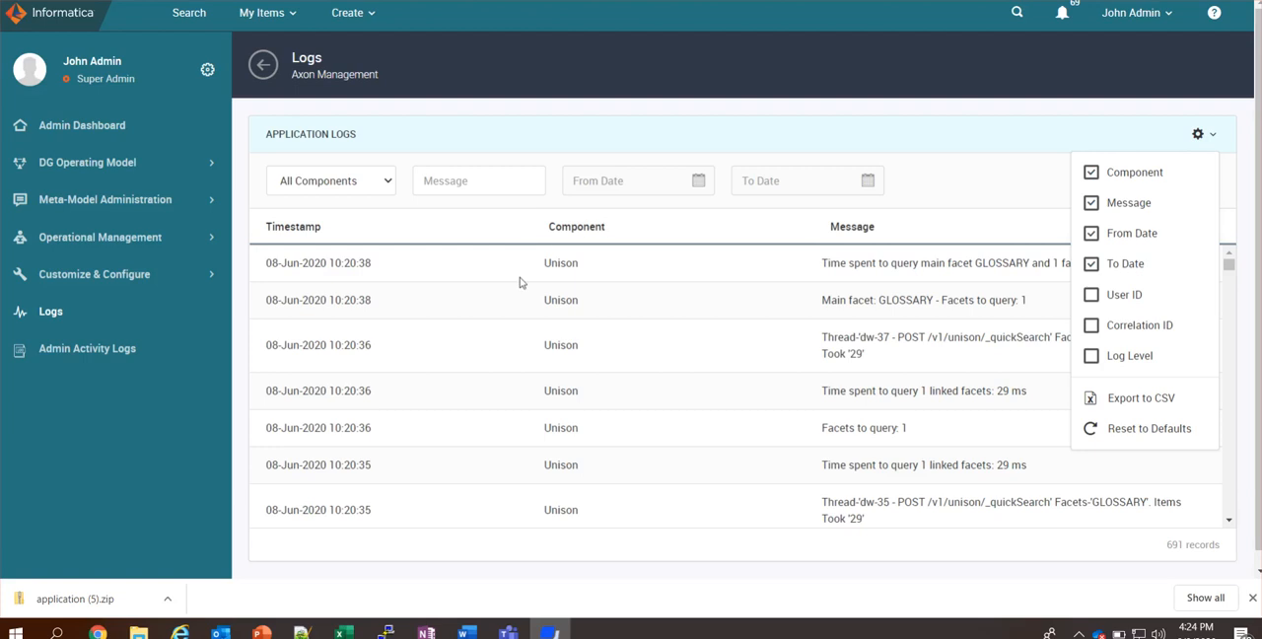
pyautogui.moveTo(520, 284)
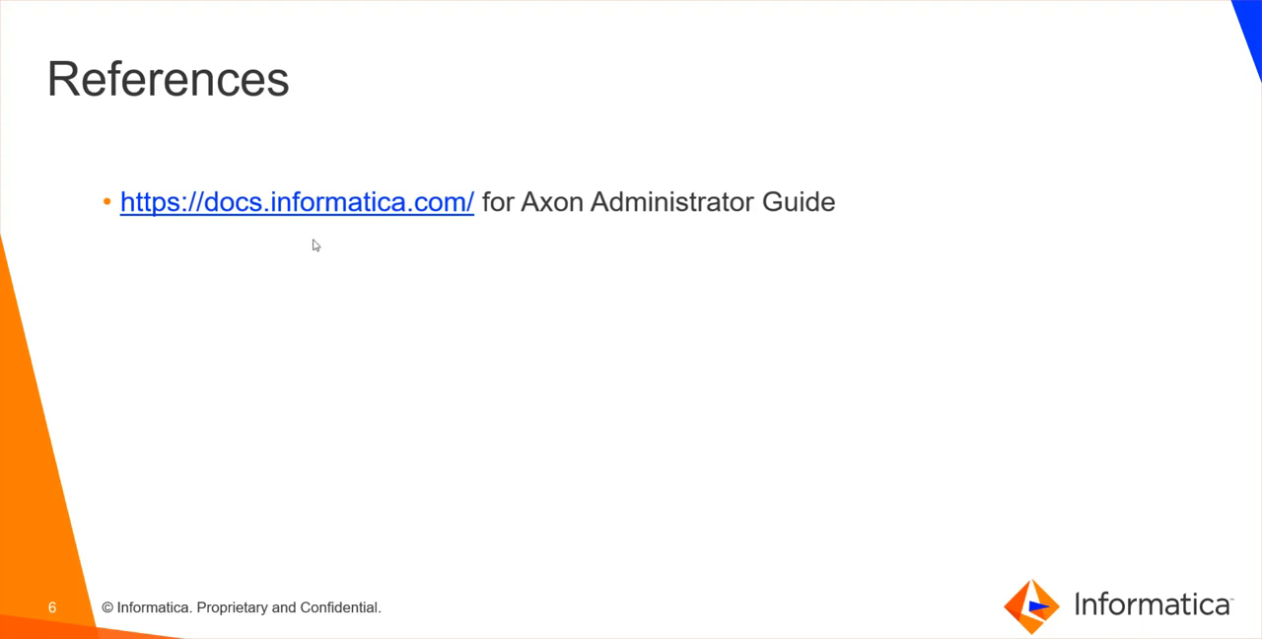
pyautogui.moveTo(469, 247)
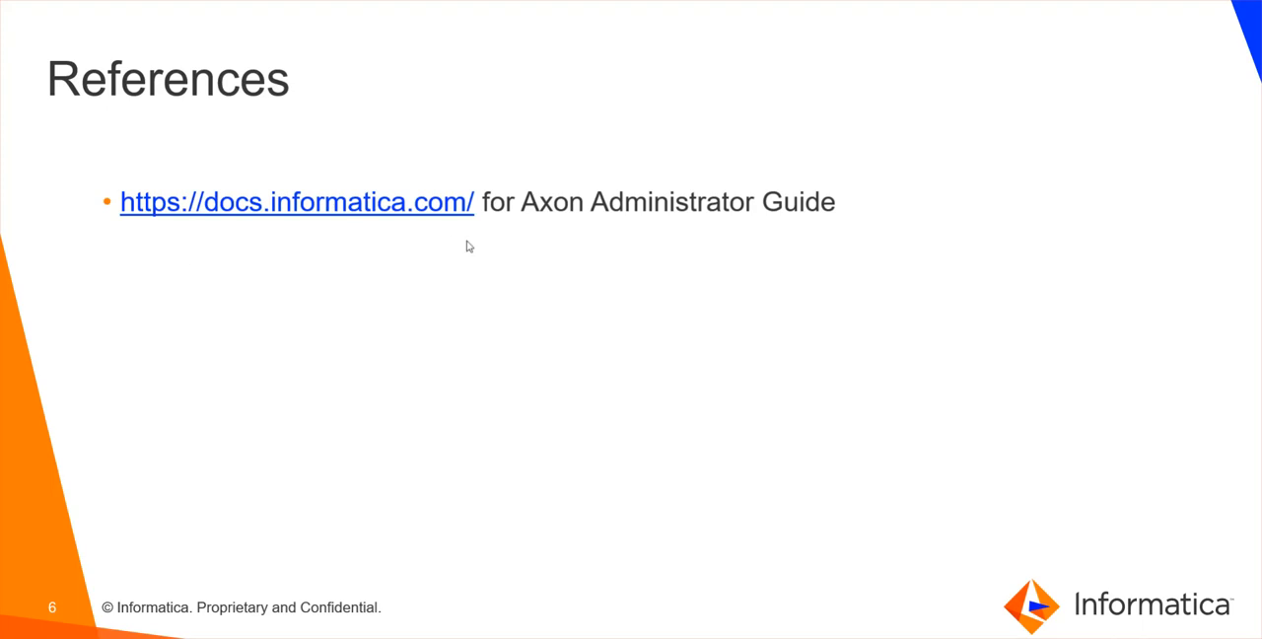